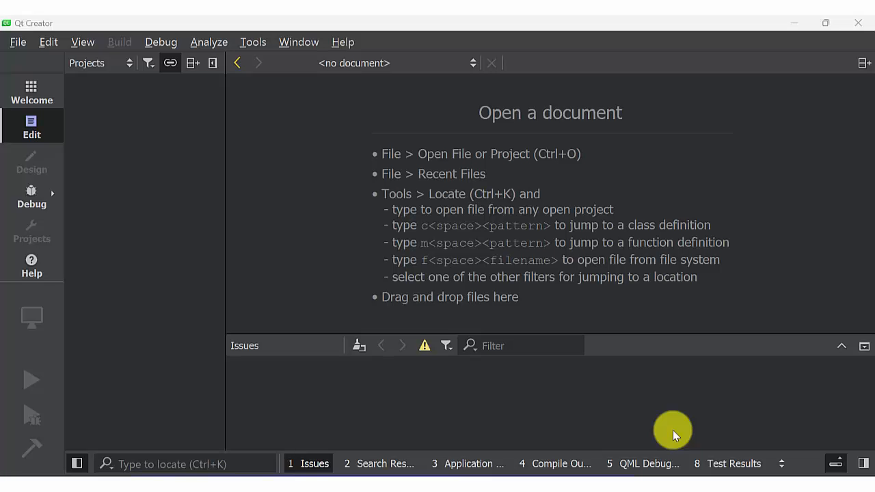
Start a new project from the Welcome page.
{"action": "left_click", "coordinate": [31, 90]}
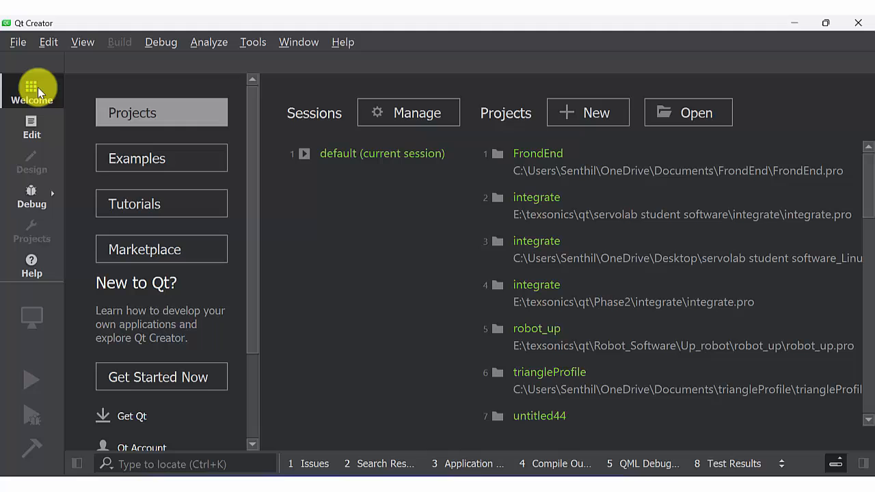
{"action": "left_click", "coordinate": [586, 112]}
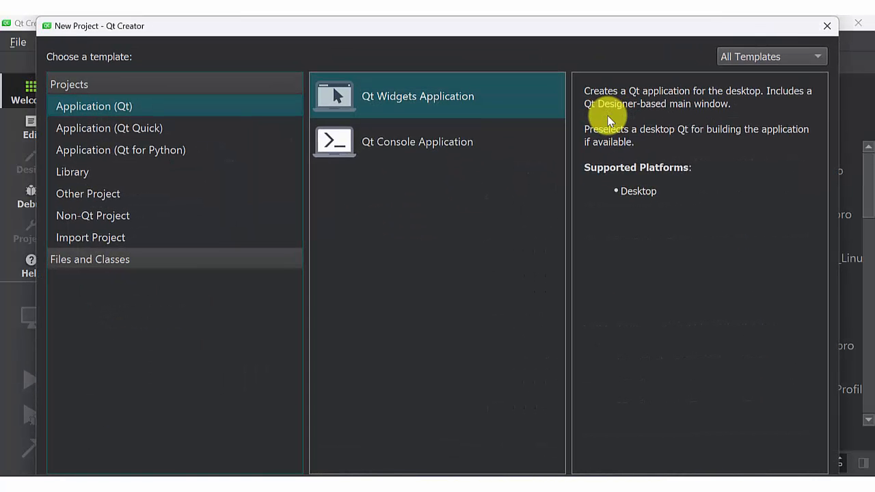
{"action": "mouse_move", "coordinate": [636, 212]}
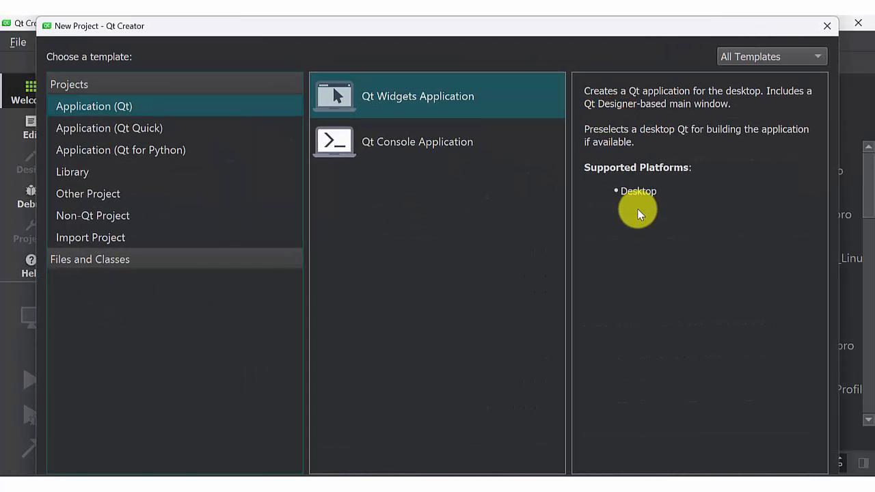
Create a Qt Widgets Application named QT_basics at the default location.
{"action": "double_click", "coordinate": [417, 95]}
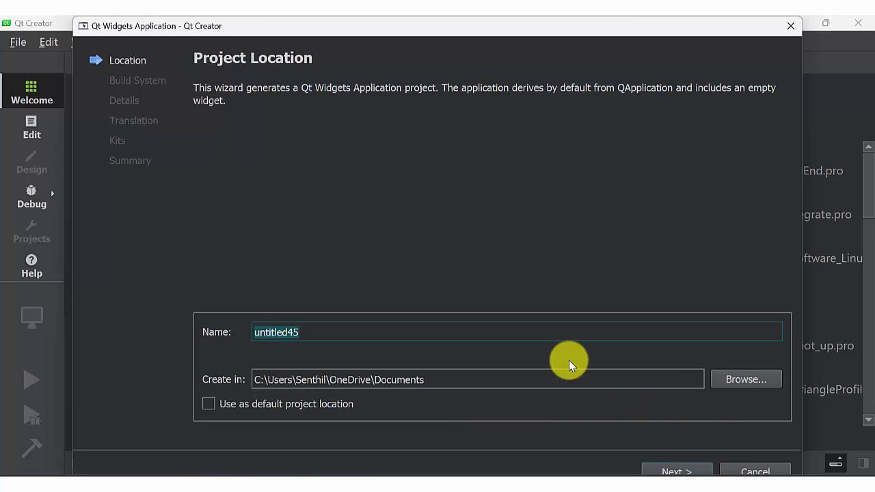
{"action": "type", "text": "QT_basic"}
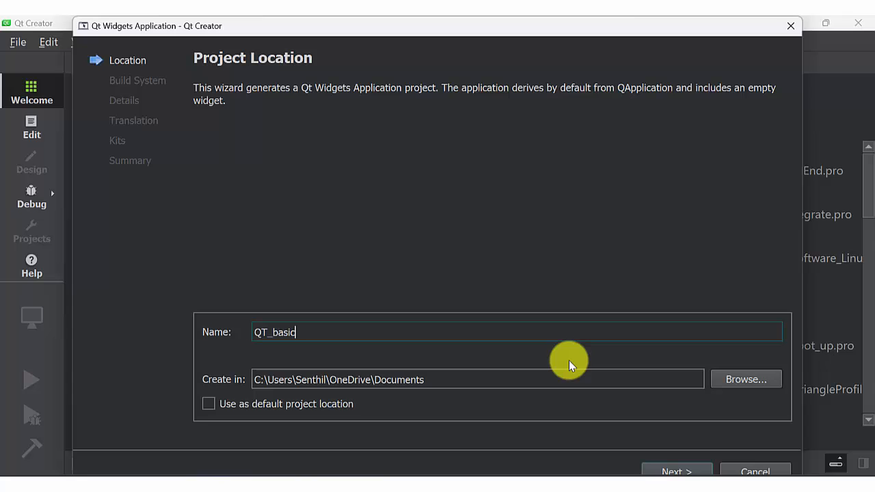
{"action": "type", "text": "s"}
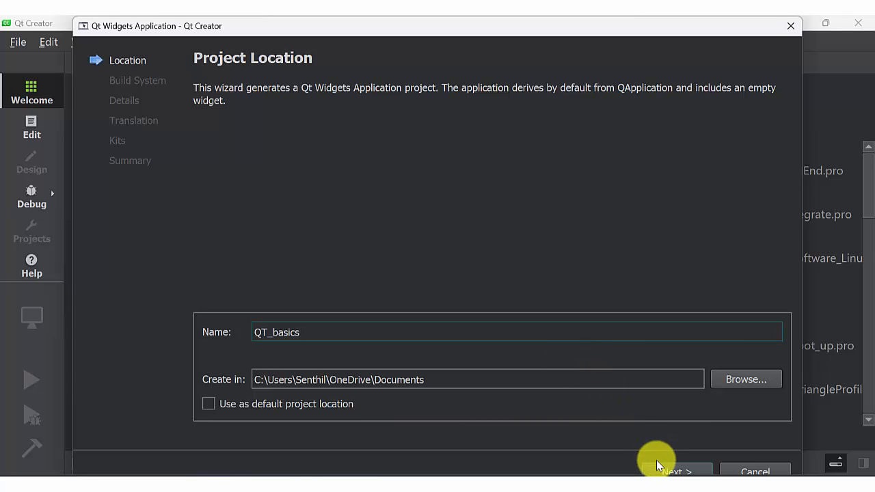
{"action": "left_click", "coordinate": [672, 470]}
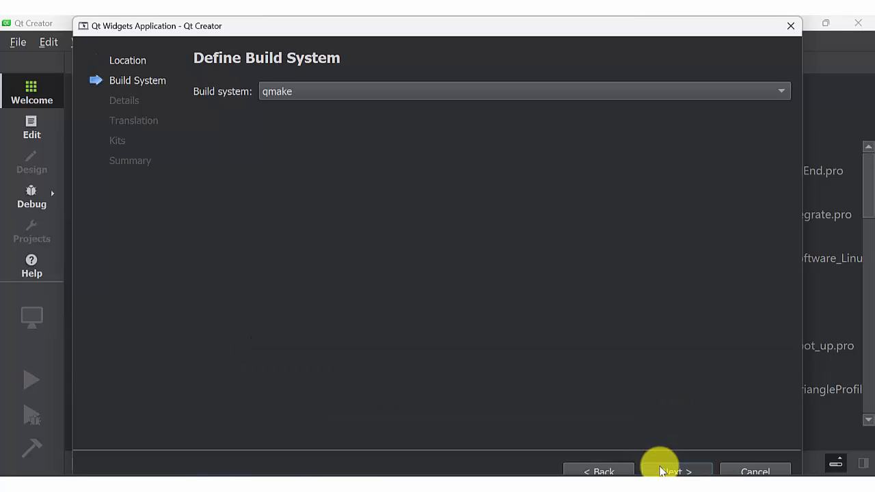
Keep qmake, skip translation, and target the Desktop Qt 5.12.12 MinGW 64-bit kit.
{"action": "left_click", "coordinate": [672, 472]}
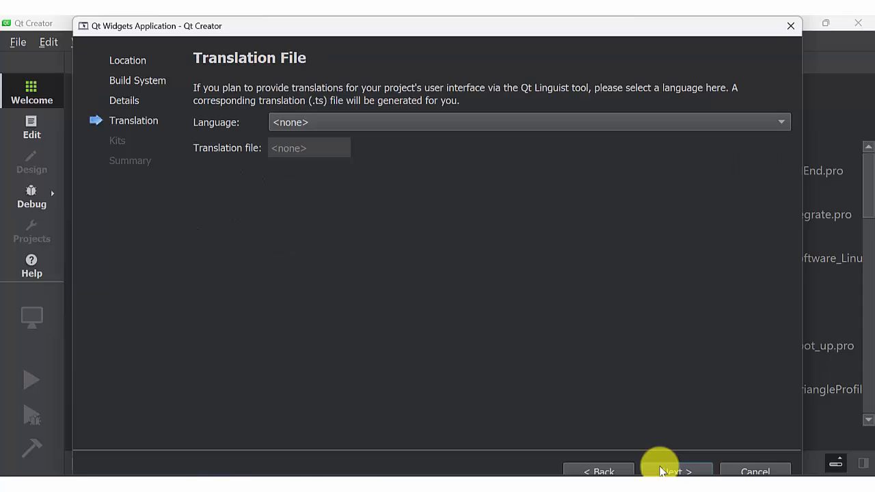
{"action": "left_click", "coordinate": [672, 470]}
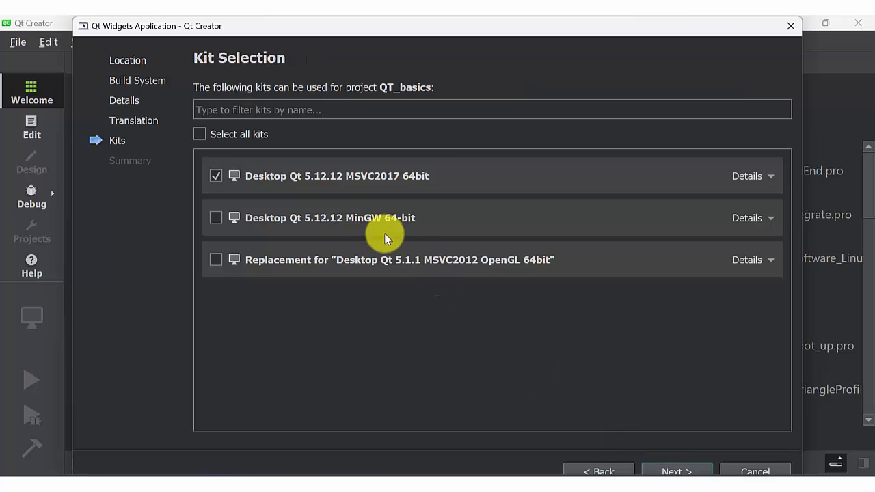
{"action": "left_click", "coordinate": [216, 217]}
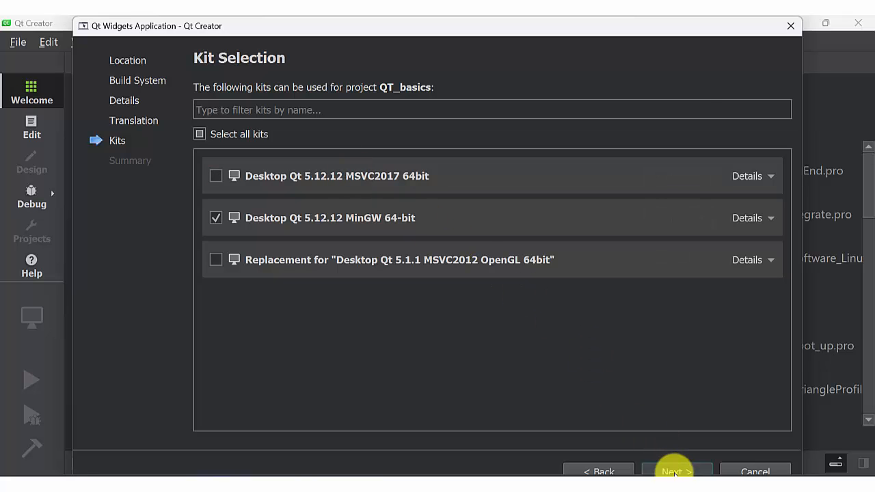
{"action": "left_click", "coordinate": [675, 471]}
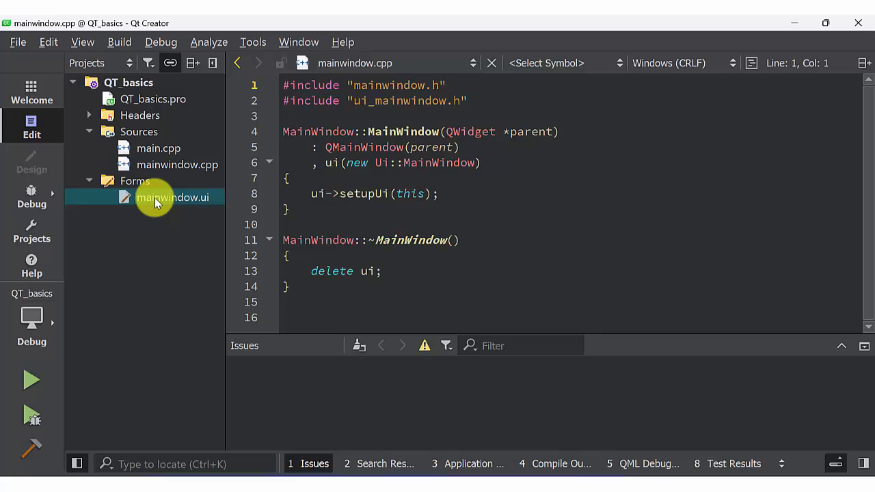
Bring mainwindow.ui up in Design mode for visual editing.
{"action": "double_click", "coordinate": [172, 196]}
{"action": "type", "text": "p"}
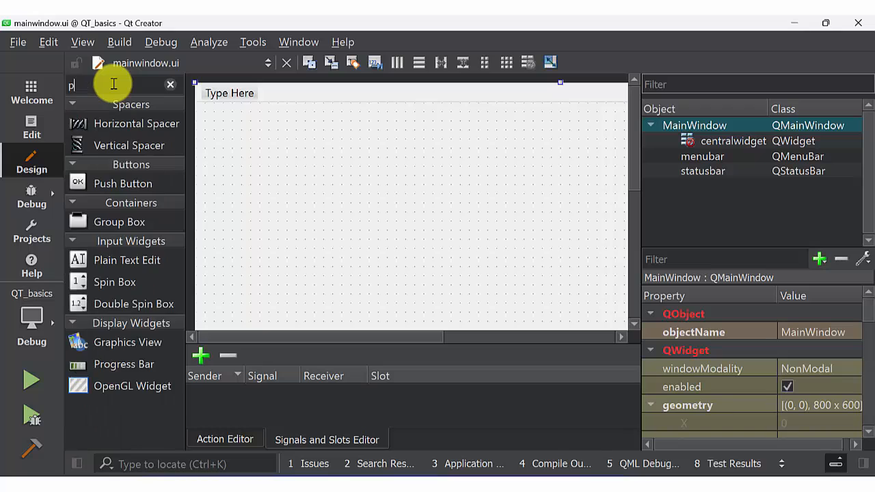
Place a Push Button, a Line Edit to its right, and a Label beneath them on the form.
{"action": "type", "text": "ush"}
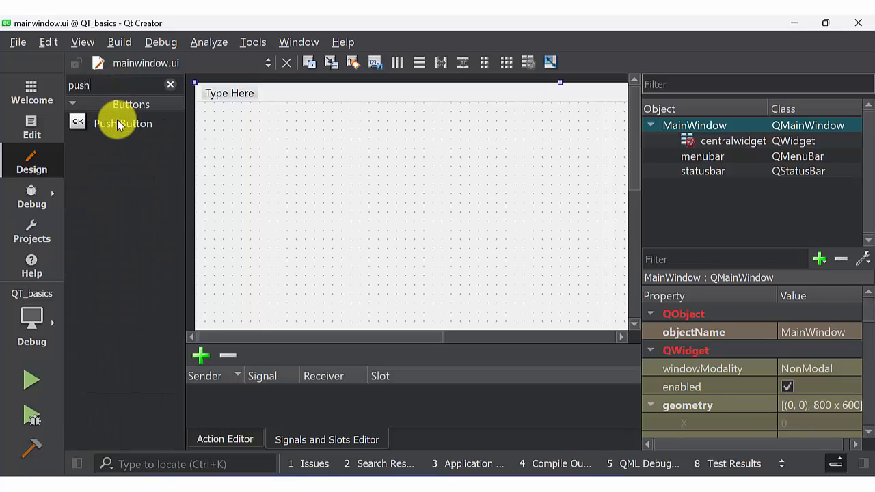
{"action": "left_click_drag", "start_coordinate": [123, 123], "coordinate": [278, 149]}
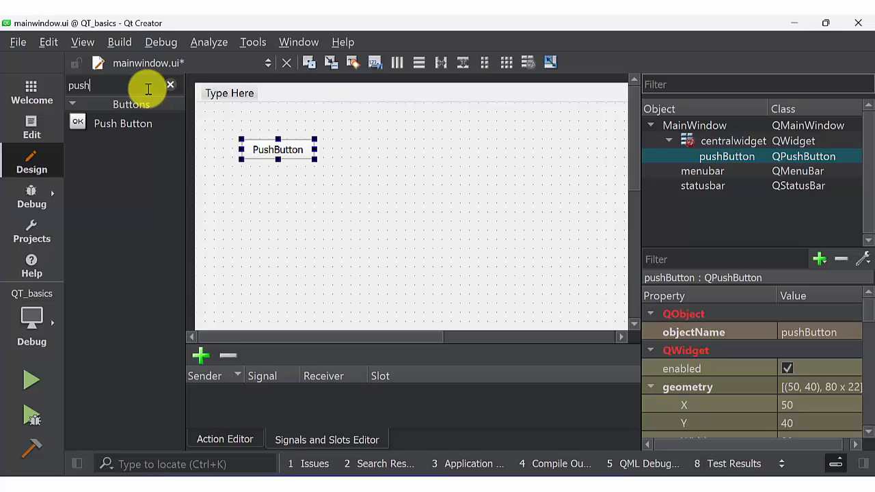
{"action": "left_click", "coordinate": [169, 85]}
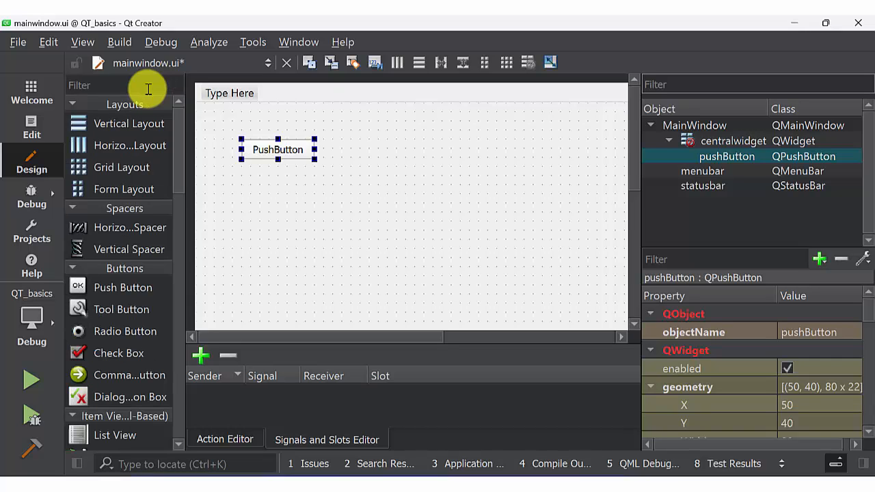
{"action": "type", "text": "line"}
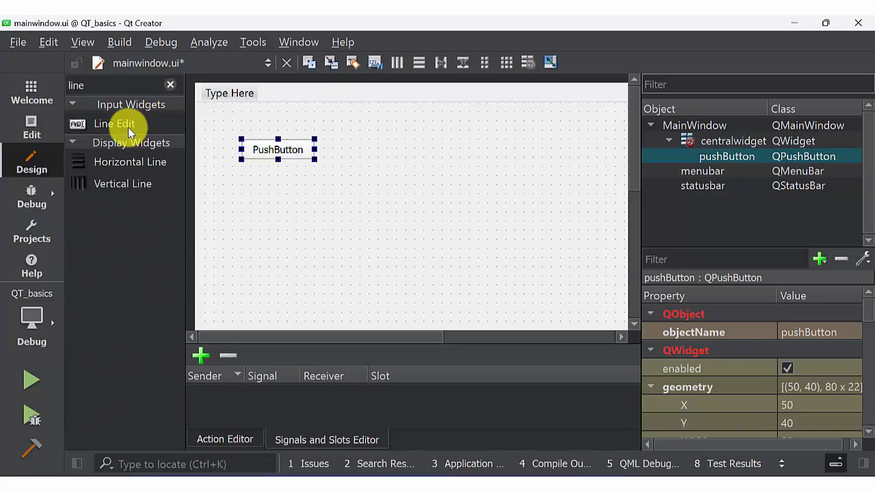
{"action": "left_click_drag", "start_coordinate": [115, 123], "coordinate": [399, 150]}
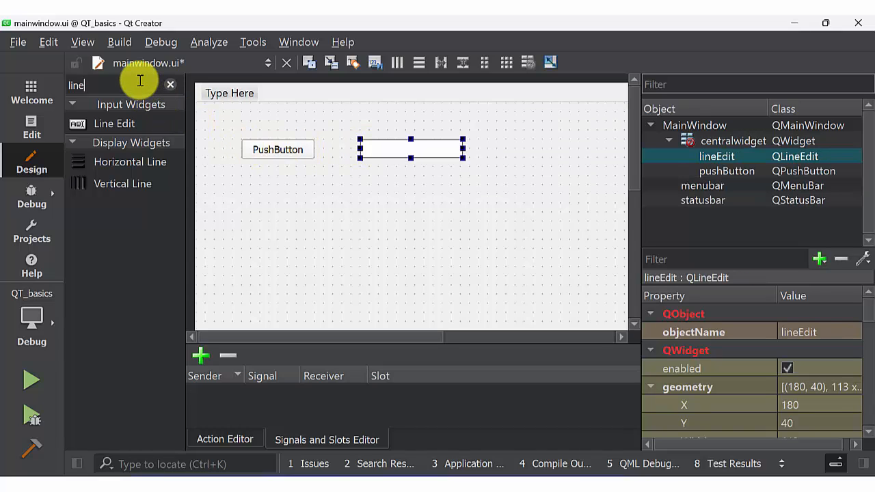
{"action": "type", "text": "label"}
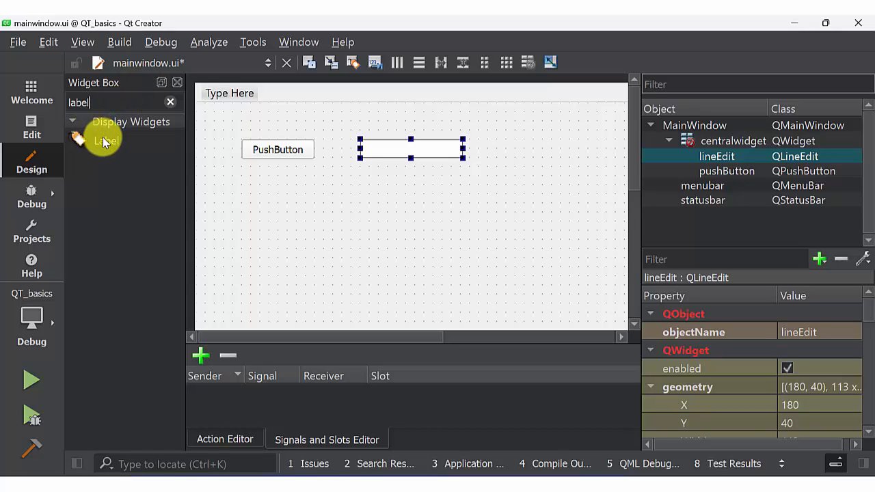
{"action": "left_click_drag", "start_coordinate": [107, 140], "coordinate": [390, 188]}
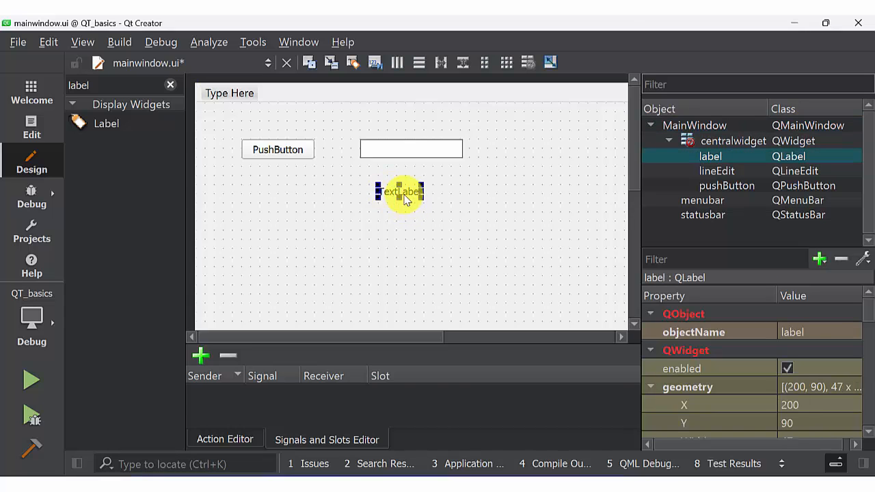
Give the label a white background-color style sheet and widen it.
{"action": "right_click", "coordinate": [399, 191]}
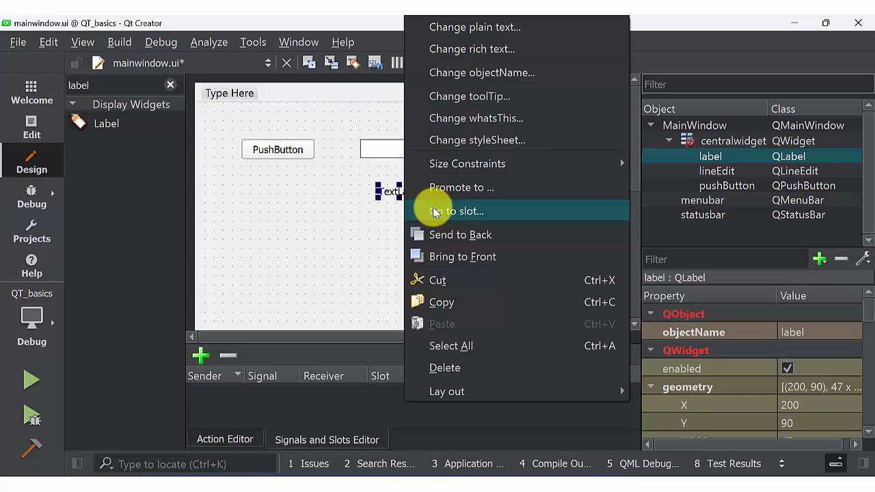
{"action": "left_click", "coordinate": [476, 139]}
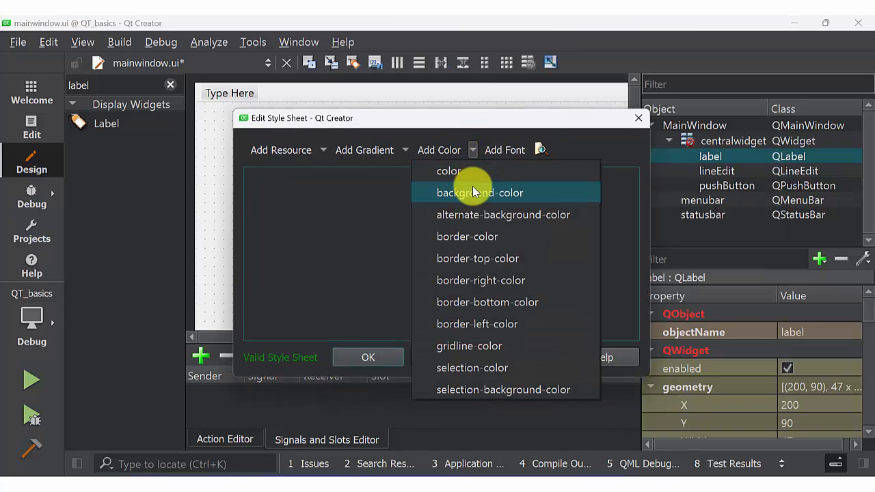
{"action": "left_click", "coordinate": [478, 191]}
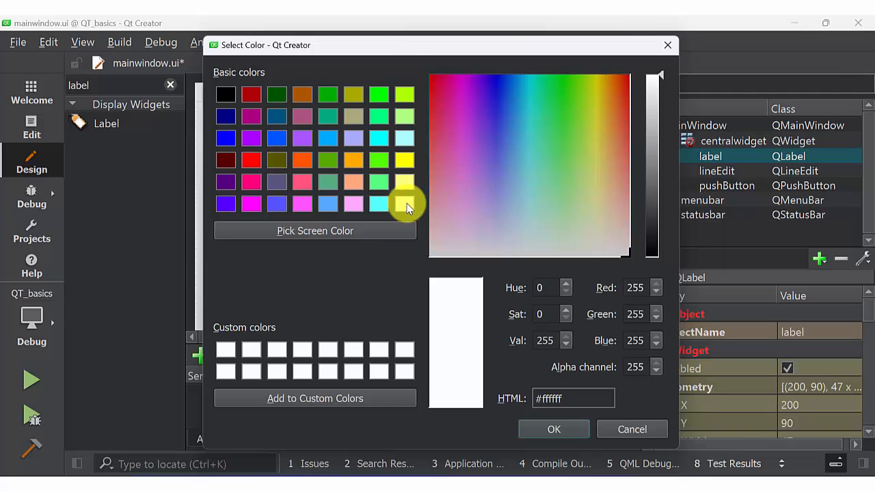
{"action": "left_click", "coordinate": [554, 429]}
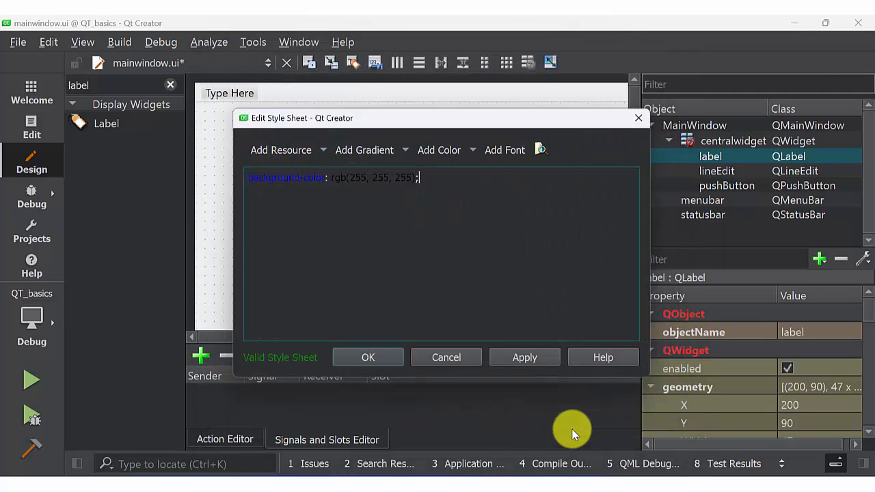
{"action": "left_click", "coordinate": [367, 356]}
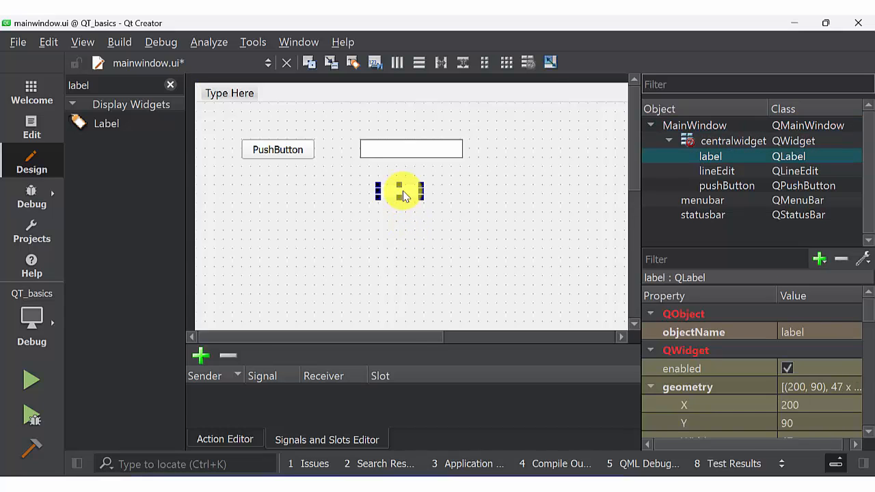
{"action": "left_click_drag", "start_coordinate": [399, 191], "coordinate": [451, 211]}
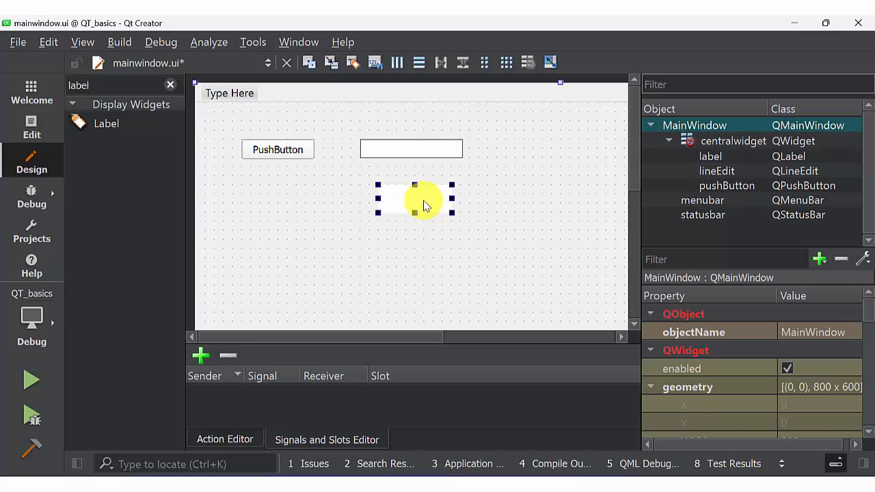
Generate an on_lineEdit_textChanged slot from the line edit's textChanged(QString) signal.
{"action": "left_click", "coordinate": [409, 198]}
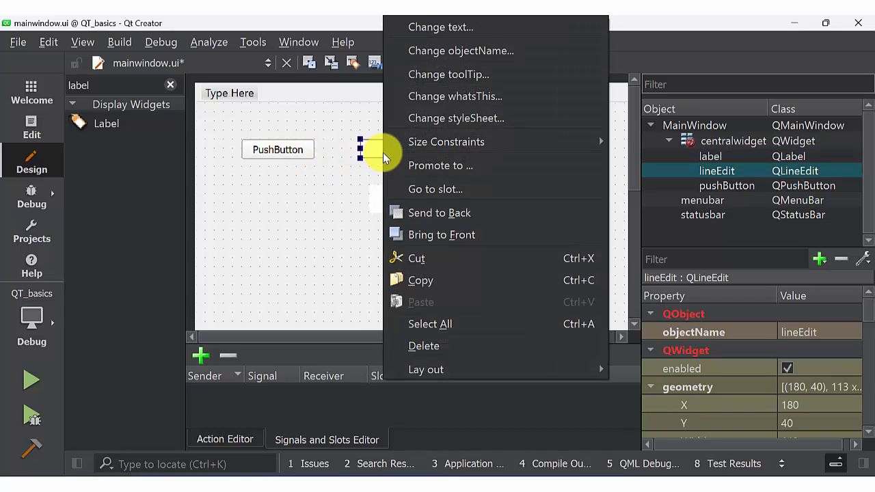
{"action": "left_click", "coordinate": [435, 189]}
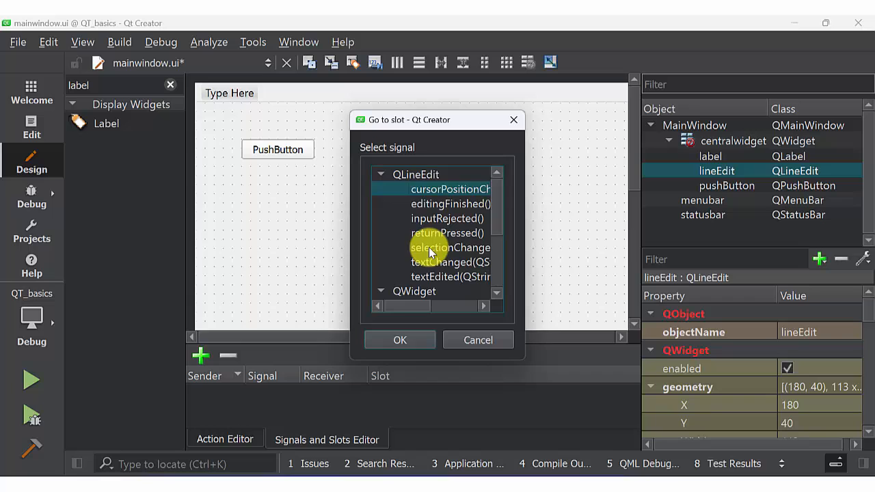
{"action": "left_click", "coordinate": [450, 263]}
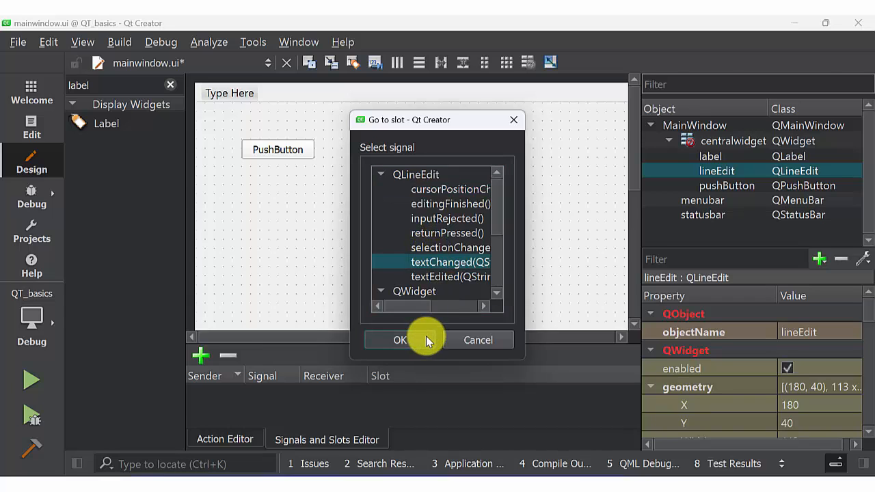
{"action": "left_click", "coordinate": [399, 339]}
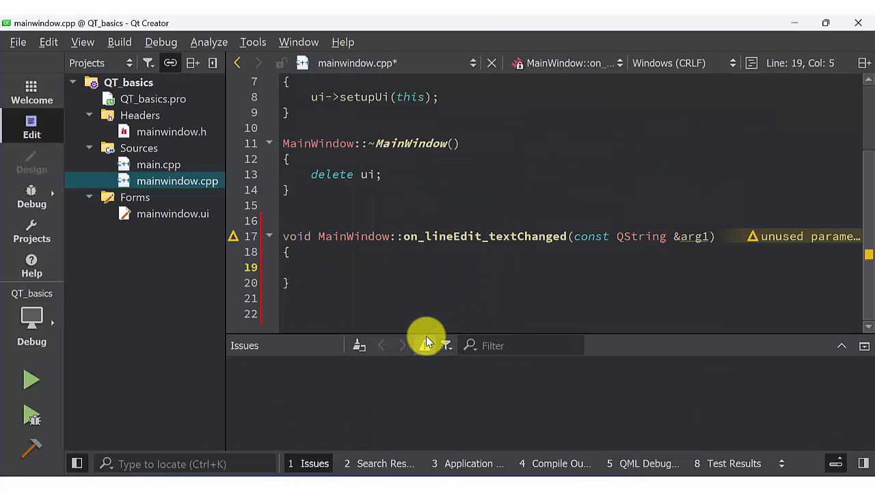
Store arg1 in s inside the slot and declare a global QString s;.
{"action": "type", "text": "s"}
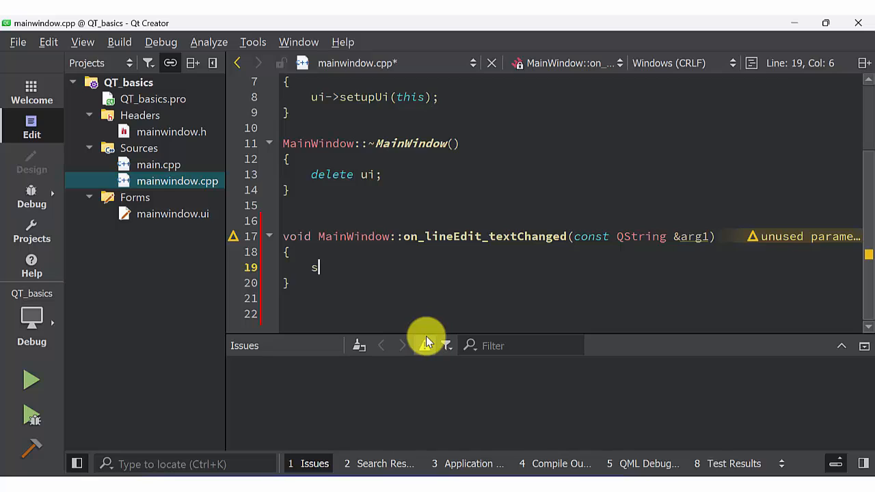
{"action": "type", "text": "=a"}
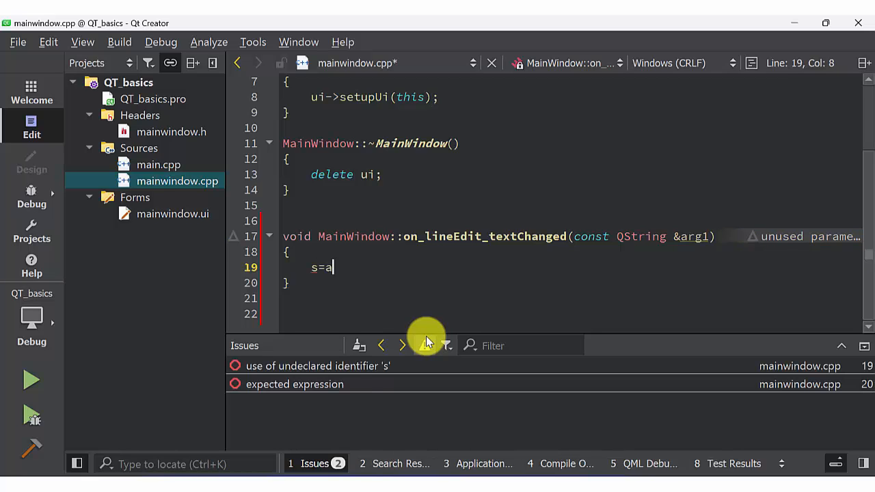
{"action": "type", "text": "rg1"}
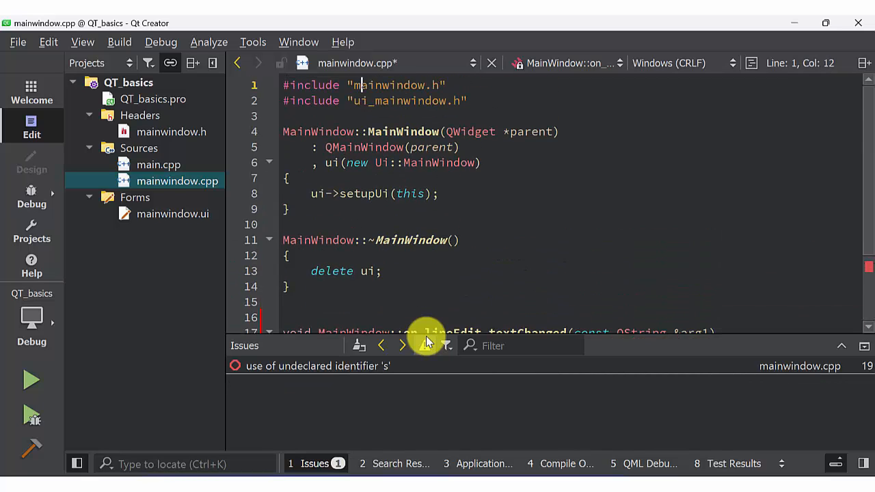
{"action": "type", "text": "Q"}
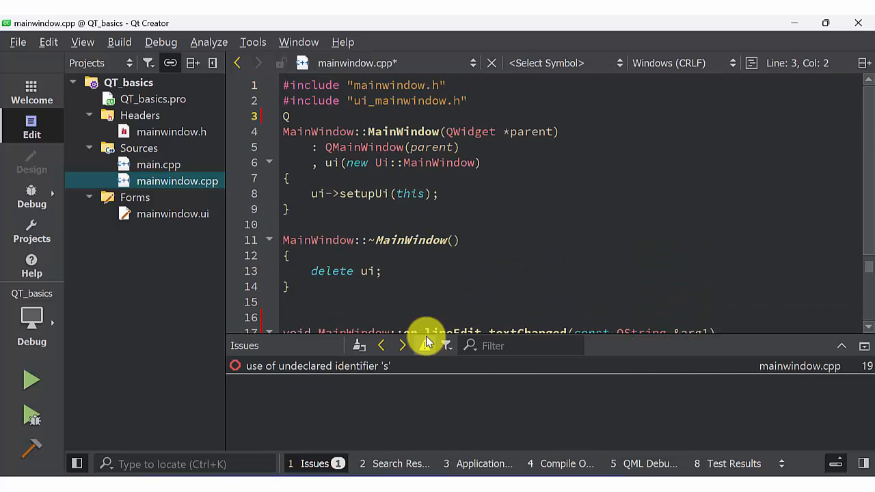
{"action": "type", "text": "String"}
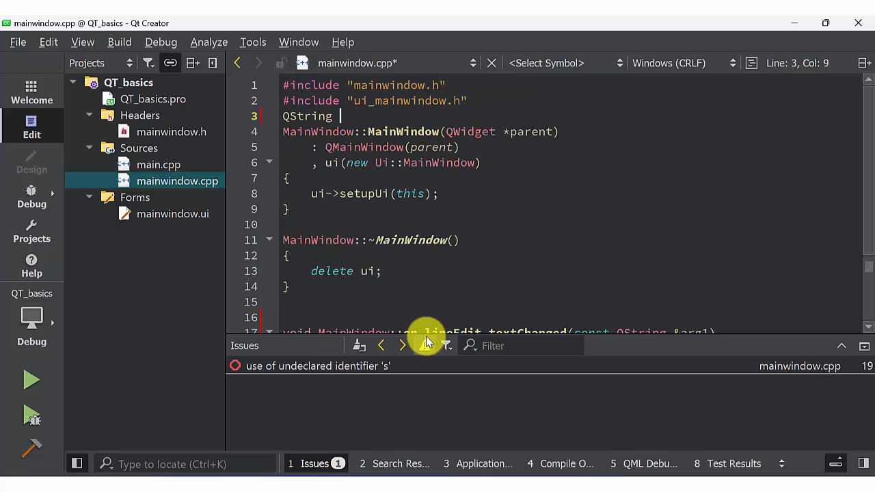
{"action": "type", "text": "s;"}
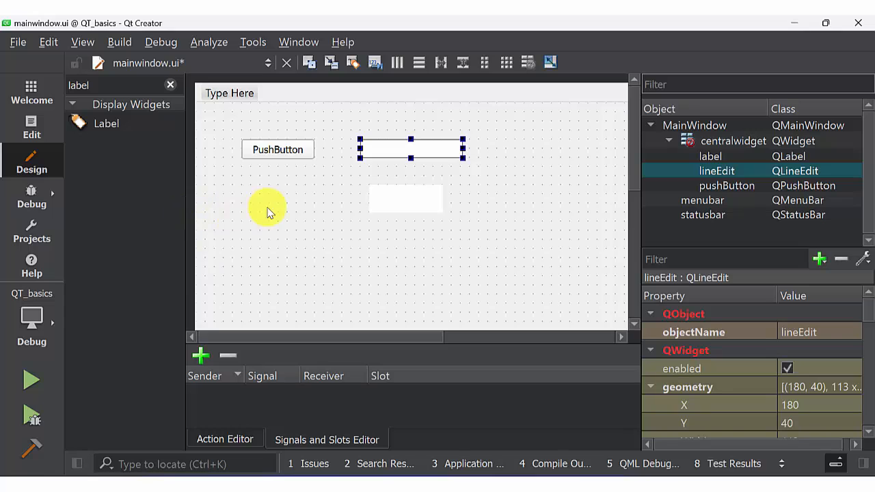
{"action": "mouse_move", "coordinate": [278, 149]}
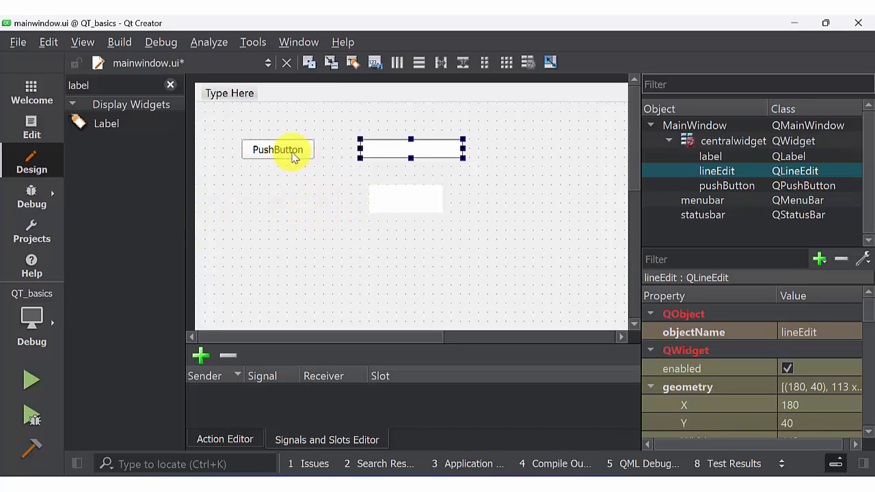
Generate an on_pushButton_clicked slot from the push button's clicked() signal.
{"action": "right_click", "coordinate": [277, 149]}
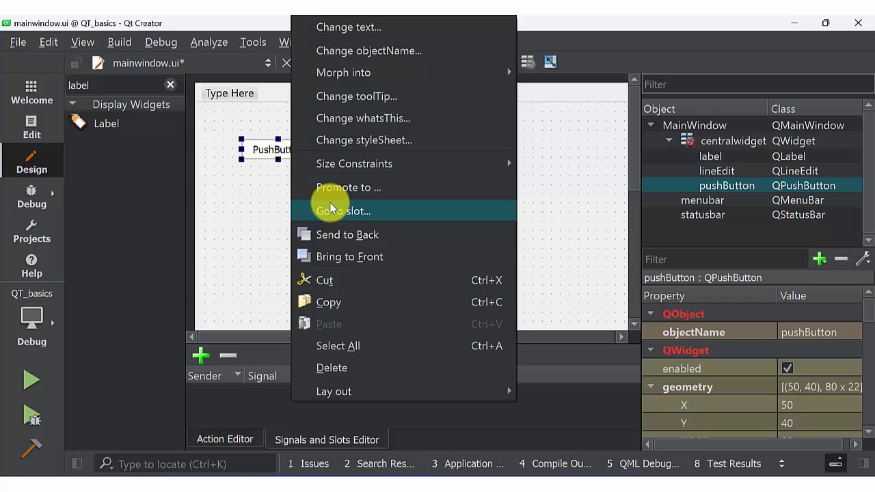
{"action": "left_click", "coordinate": [342, 211]}
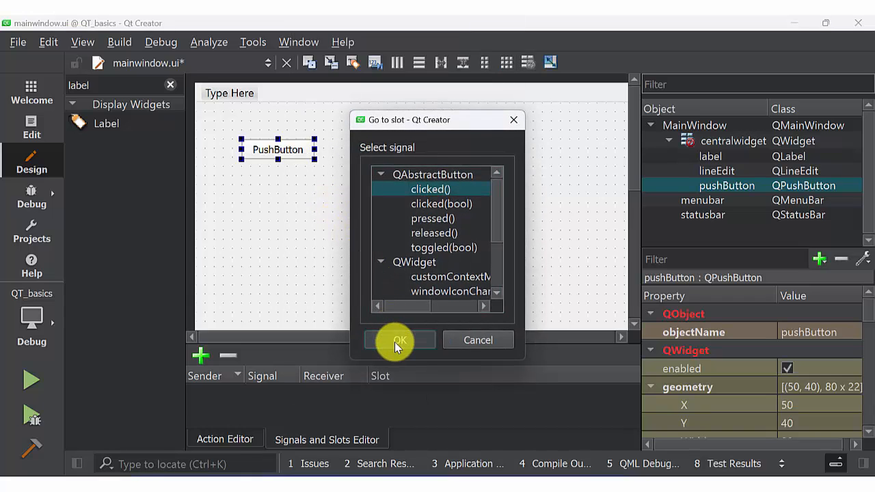
{"action": "left_click", "coordinate": [399, 339]}
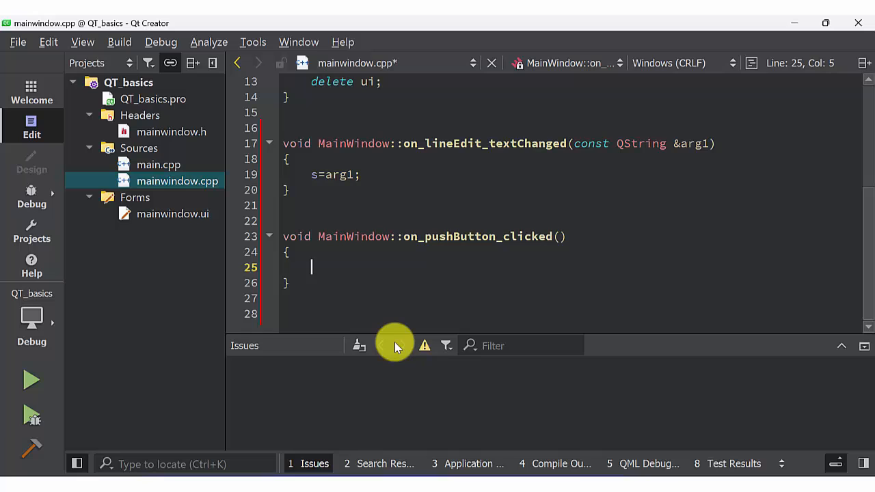
Write ui->label->setText(s); in the clicked slot so the label shows s.
{"action": "type", "text": "ui->label-"}
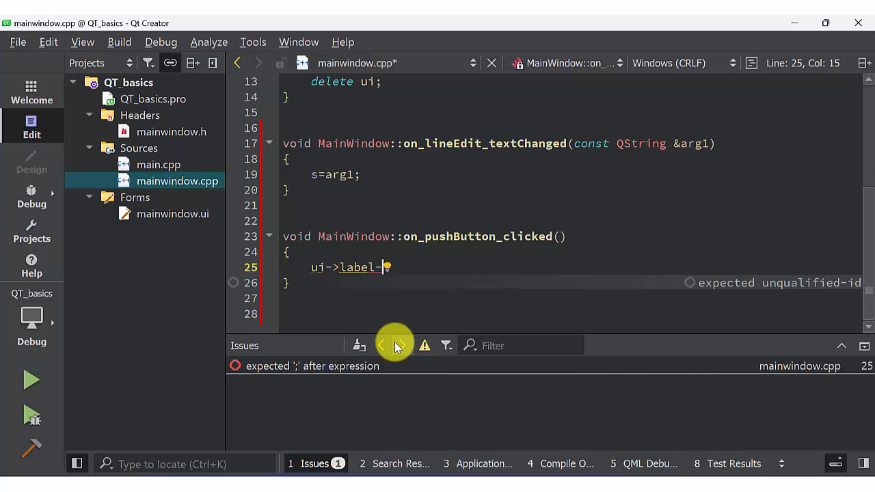
{"action": "type", "text": ">set"}
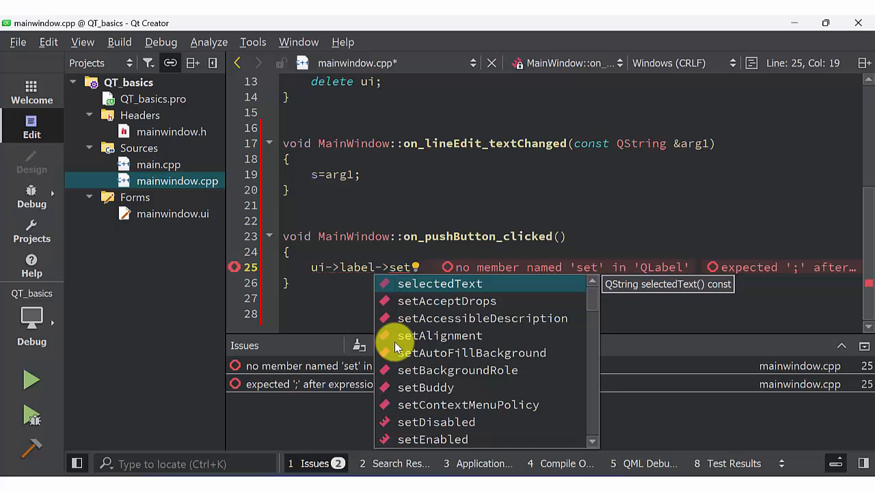
{"action": "type", "text": "t(s);"}
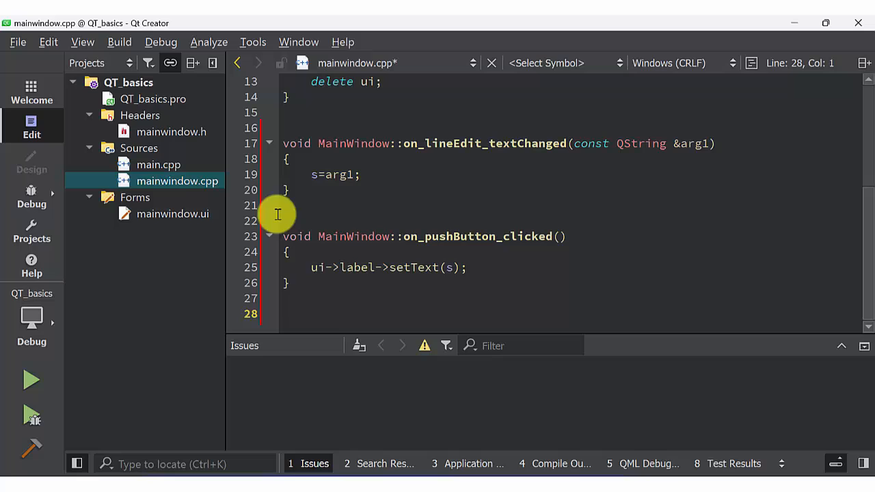
{"action": "left_click", "coordinate": [129, 82]}
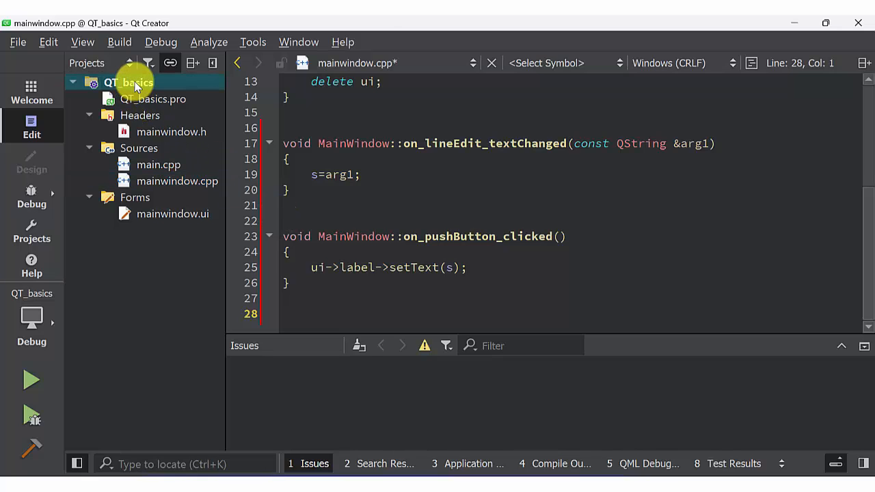
Build and run the QT_basics project.
{"action": "right_click", "coordinate": [129, 82]}
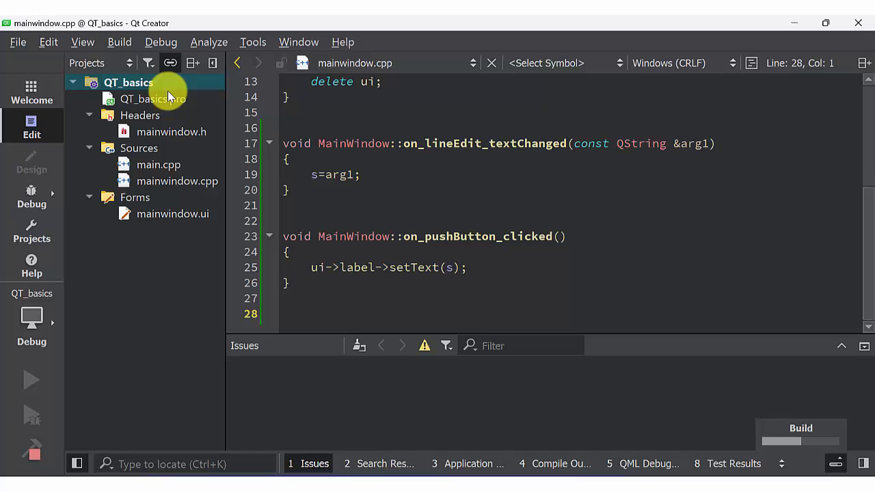
{"action": "left_click", "coordinate": [31, 380]}
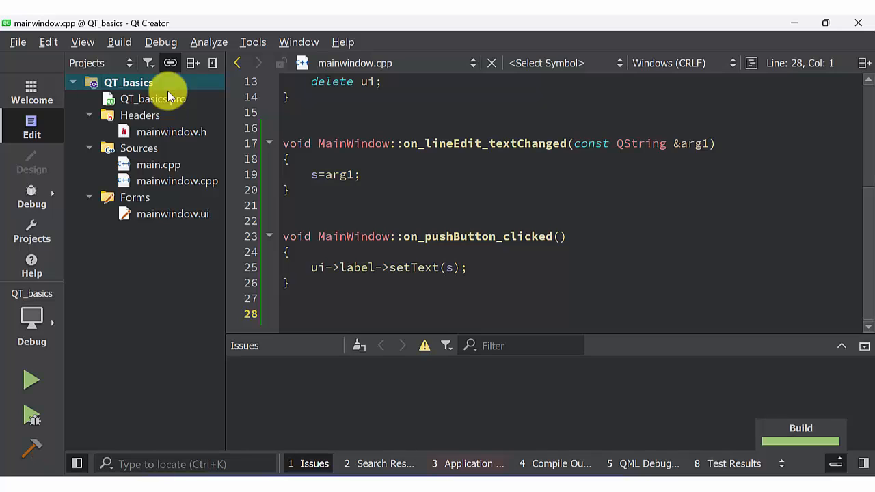
{"action": "left_click", "coordinate": [30, 380]}
{"action": "type", "text": "january"}
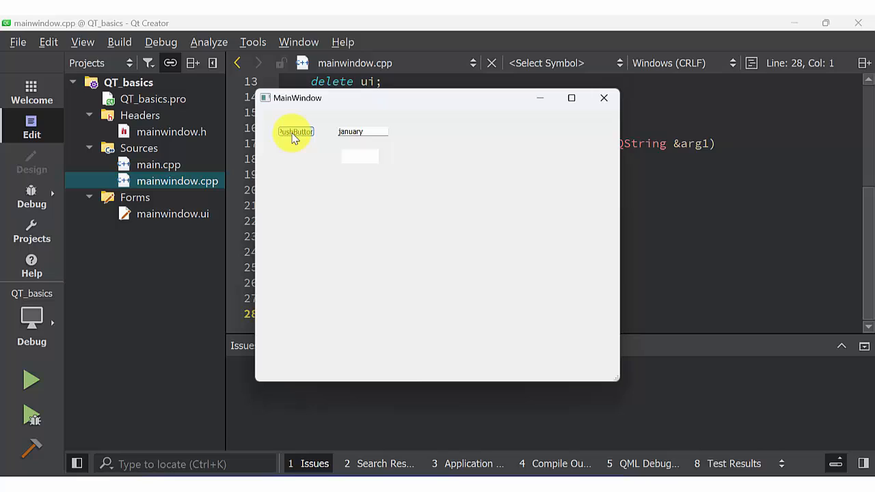
Copy January then March into the label with the push button, then close the app window.
{"action": "left_click", "coordinate": [296, 131]}
{"action": "type", "text": "March"}
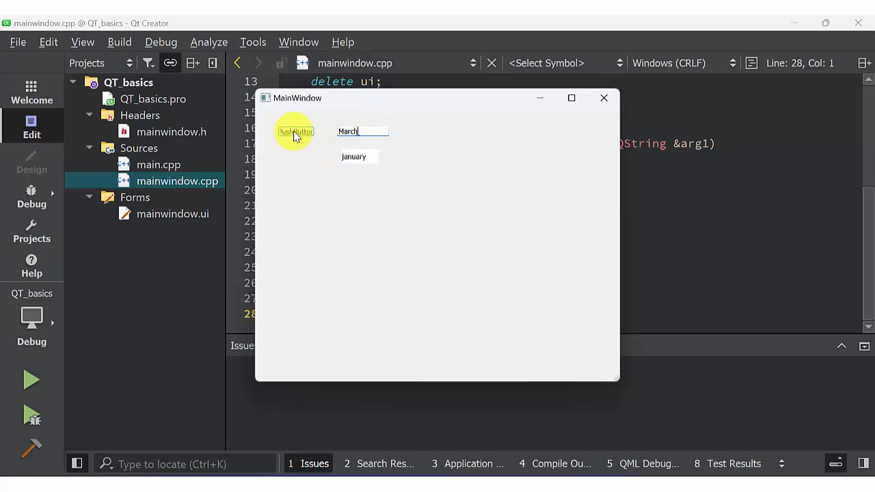
{"action": "left_click", "coordinate": [295, 131]}
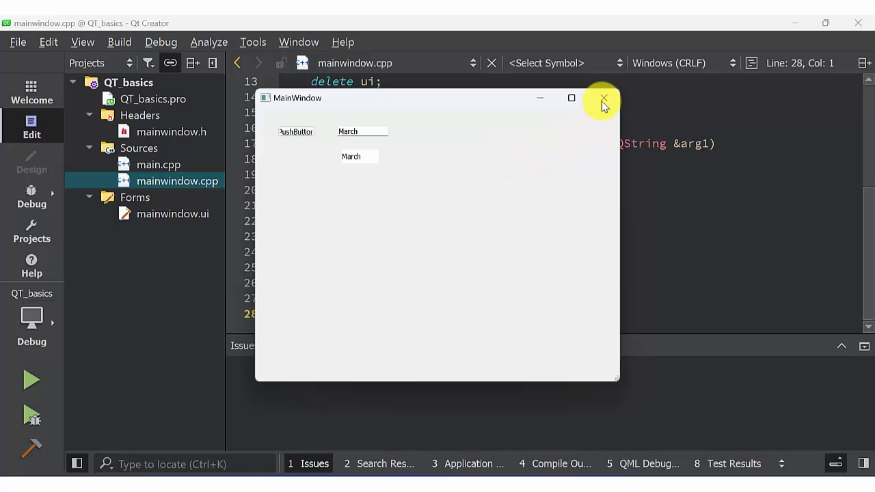
{"action": "left_click", "coordinate": [601, 98]}
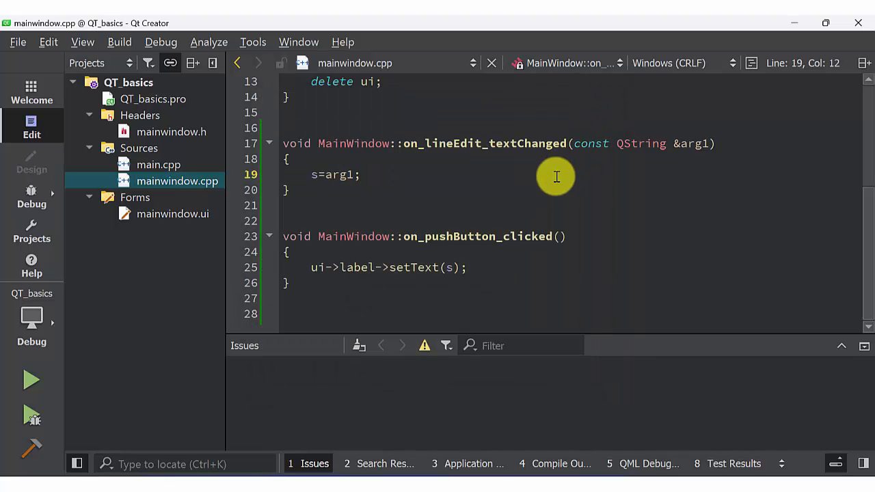